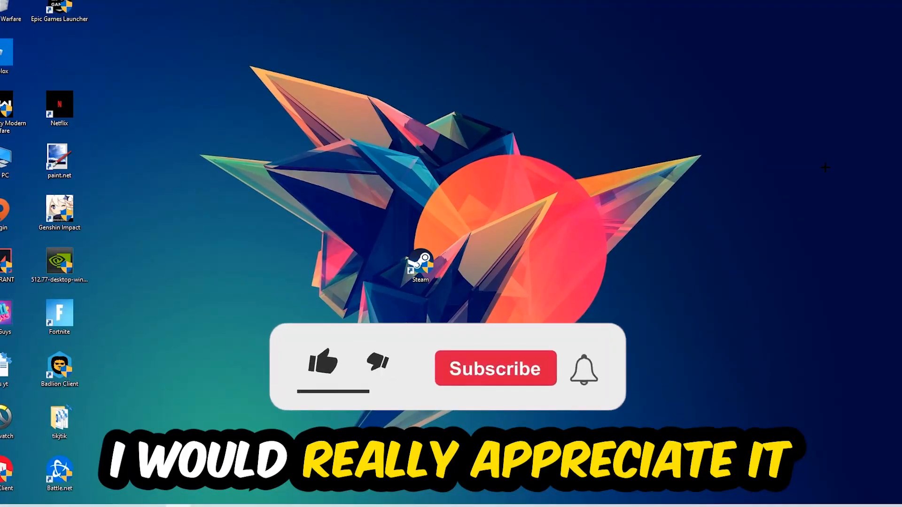
Bring up the taskbar's right-click options list that offers Task Manager.
{"action": "left_click", "coordinate": [322, 364]}
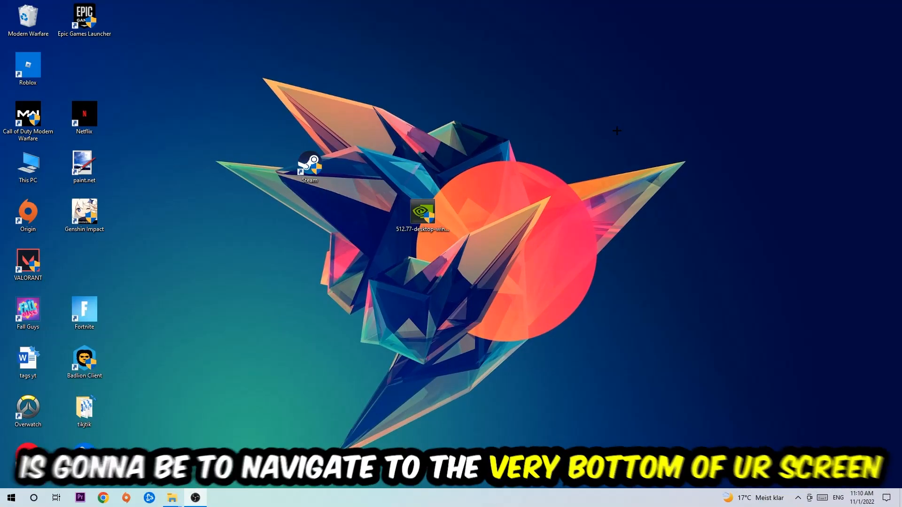
{"action": "mouse_move", "coordinate": [543, 141]}
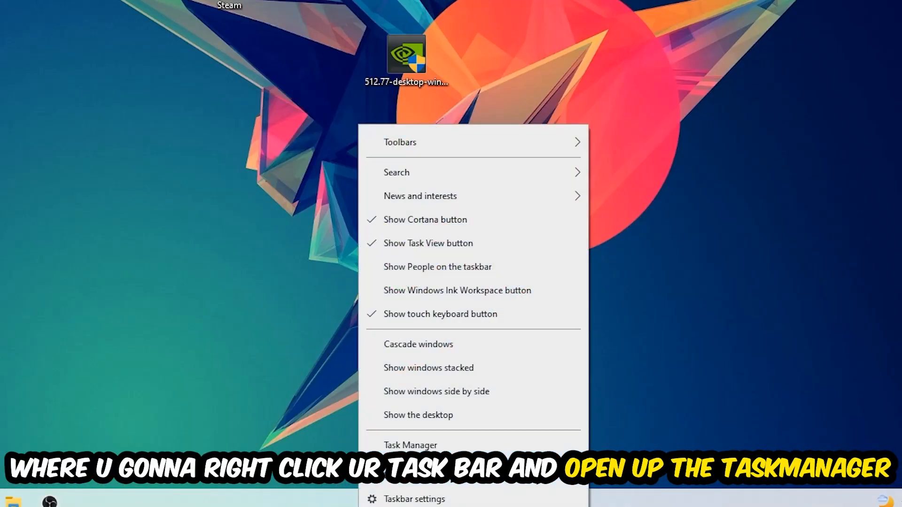
Launch Task Manager maximized, sort processes by CPU usage, and bring up actions for a heavy process.
{"action": "left_click", "coordinate": [410, 445]}
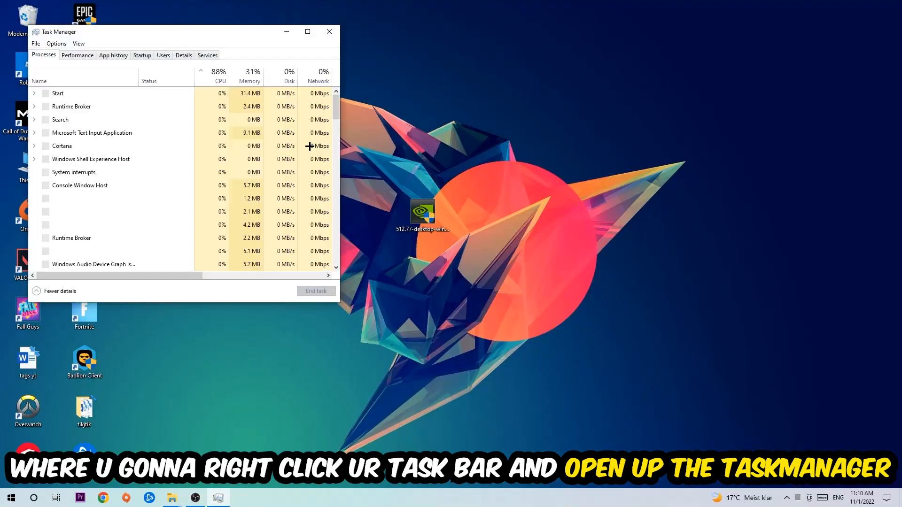
{"action": "left_click", "coordinate": [307, 32]}
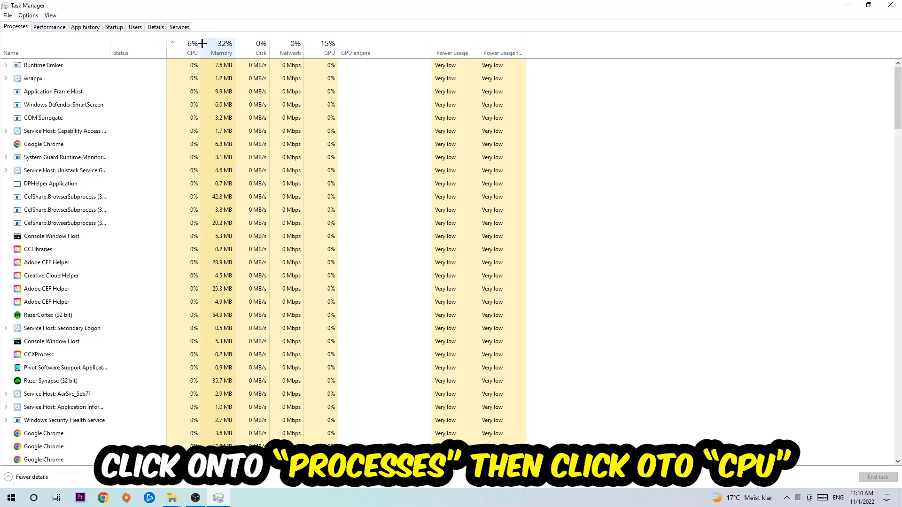
{"action": "left_click", "coordinate": [192, 46]}
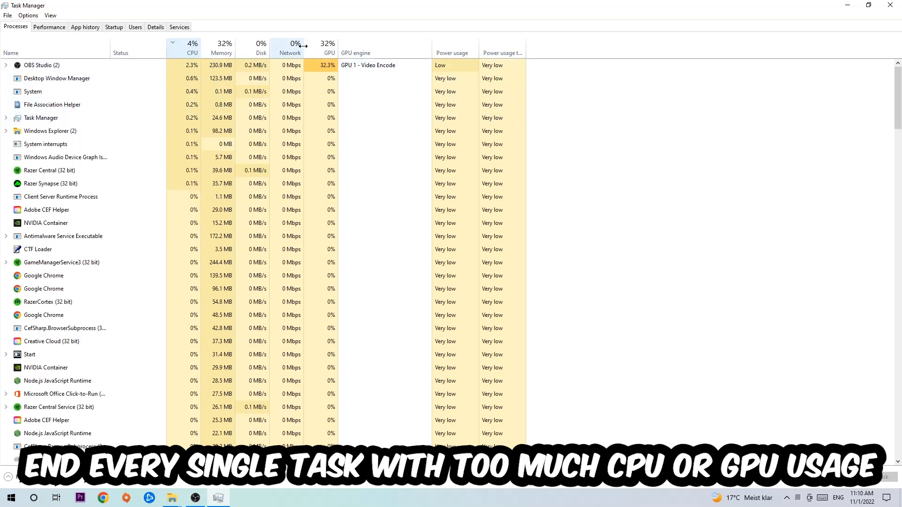
{"action": "right_click", "coordinate": [41, 64]}
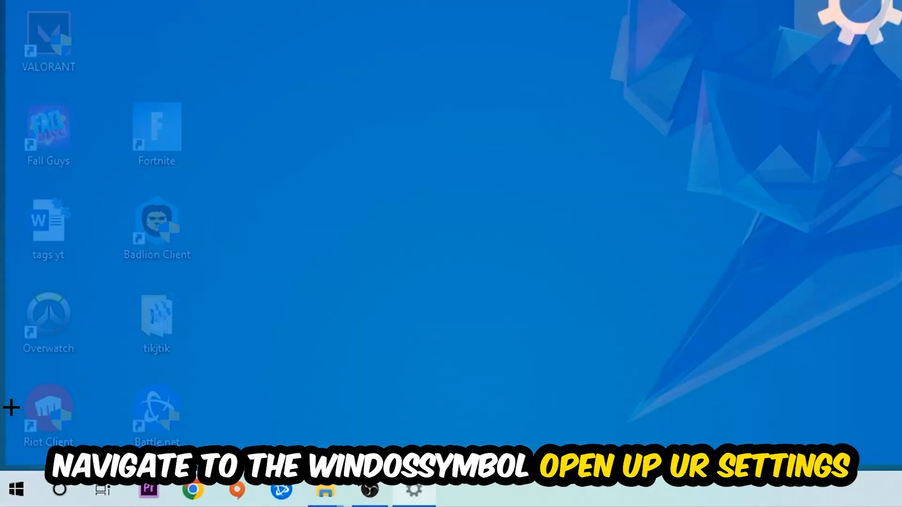
In Settings > Gaming, switch Xbox Game Bar off, confirm background recording is off, and view Game Mode.
{"action": "left_click", "coordinate": [414, 490]}
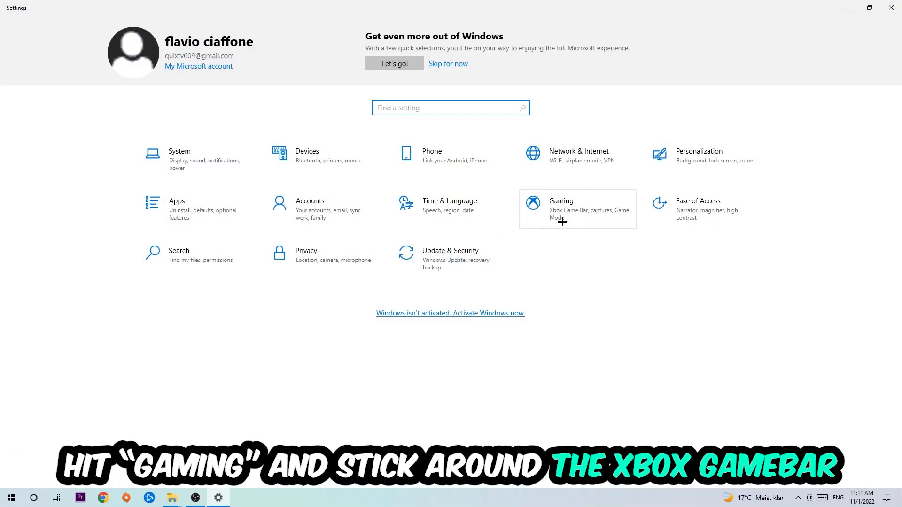
{"action": "left_click", "coordinate": [560, 208]}
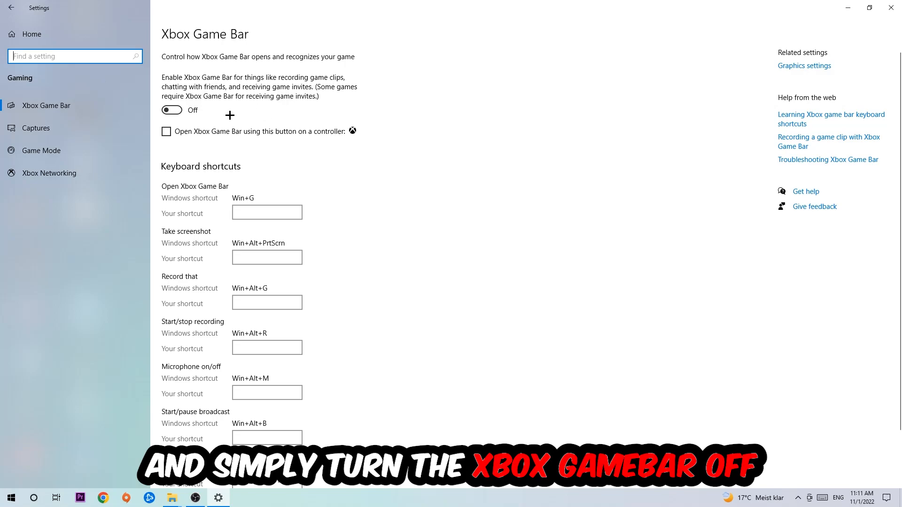
{"action": "left_click", "coordinate": [36, 128]}
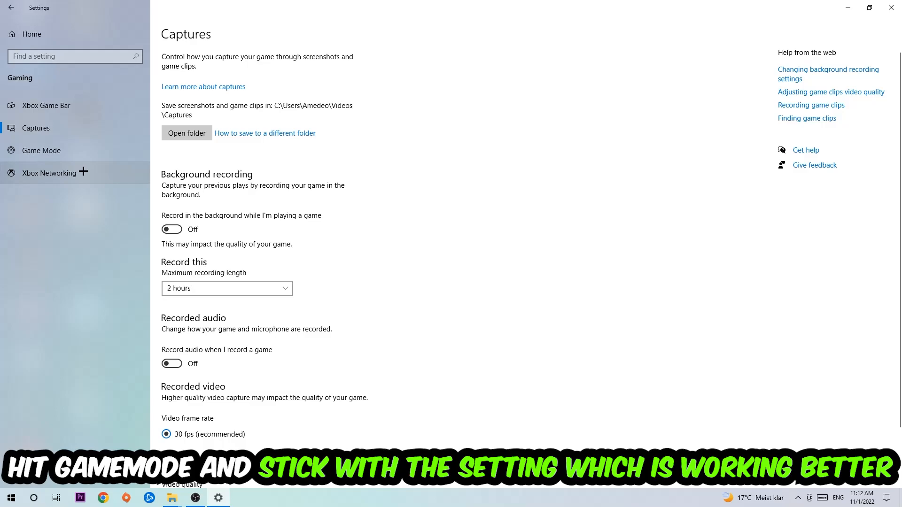
{"action": "left_click", "coordinate": [40, 150]}
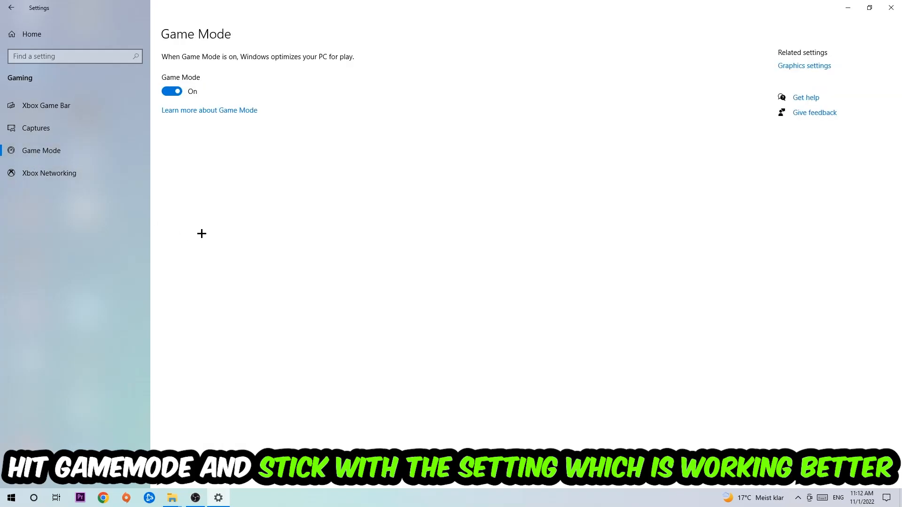
{"action": "mouse_move", "coordinate": [208, 220]}
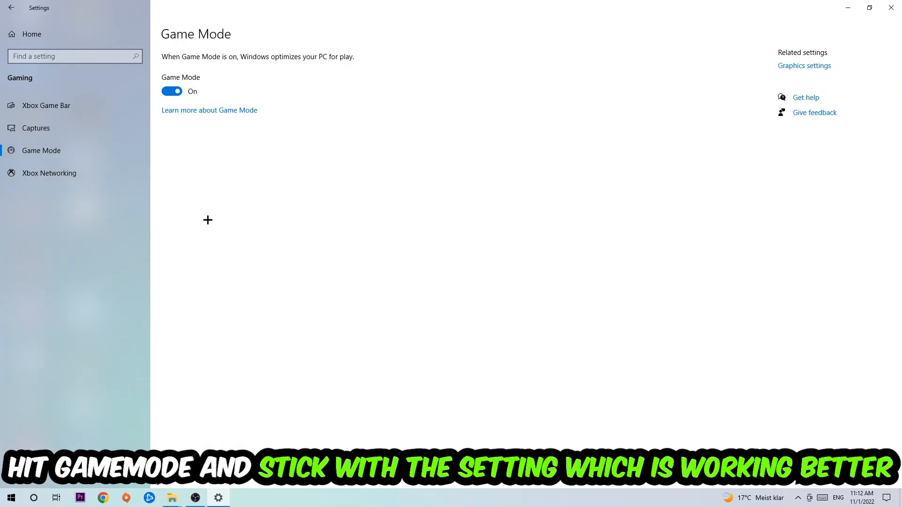
{"action": "mouse_move", "coordinate": [196, 158]}
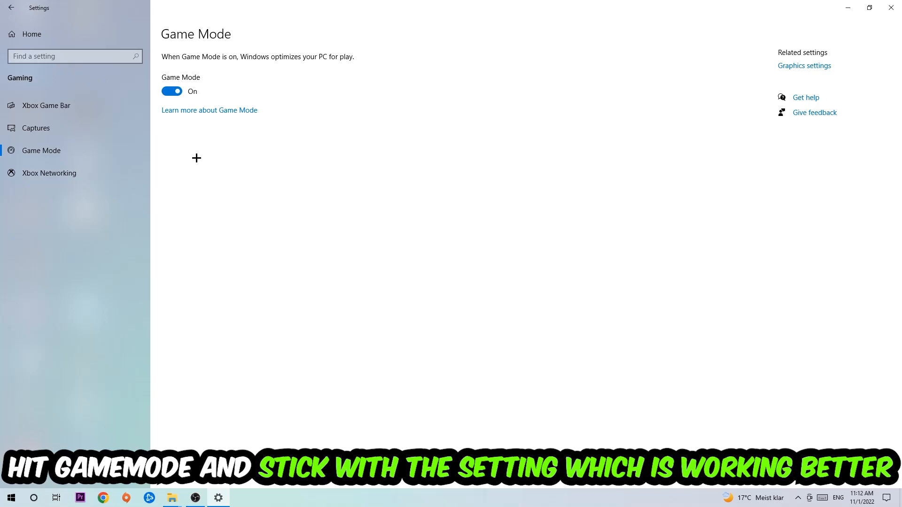
Go to Update & Security, where Windows Update reports the PC is up to date.
{"action": "left_click", "coordinate": [11, 7]}
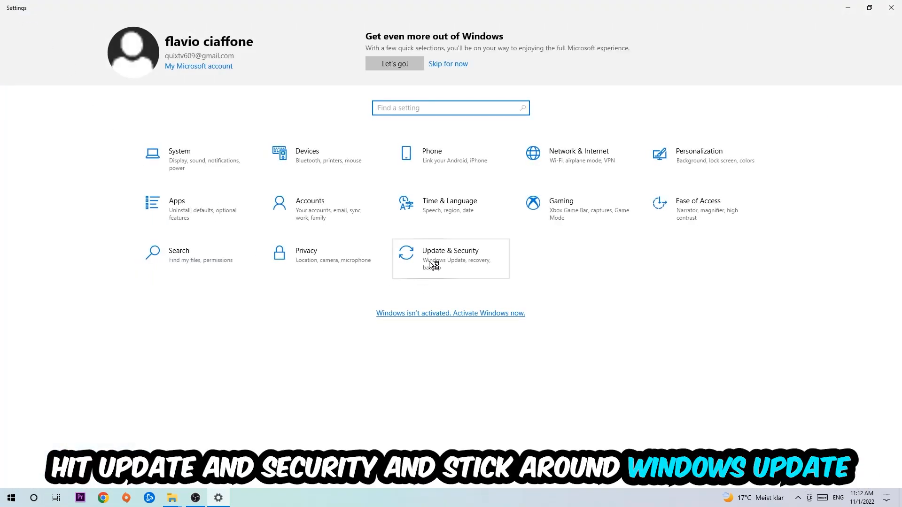
{"action": "left_click", "coordinate": [450, 254]}
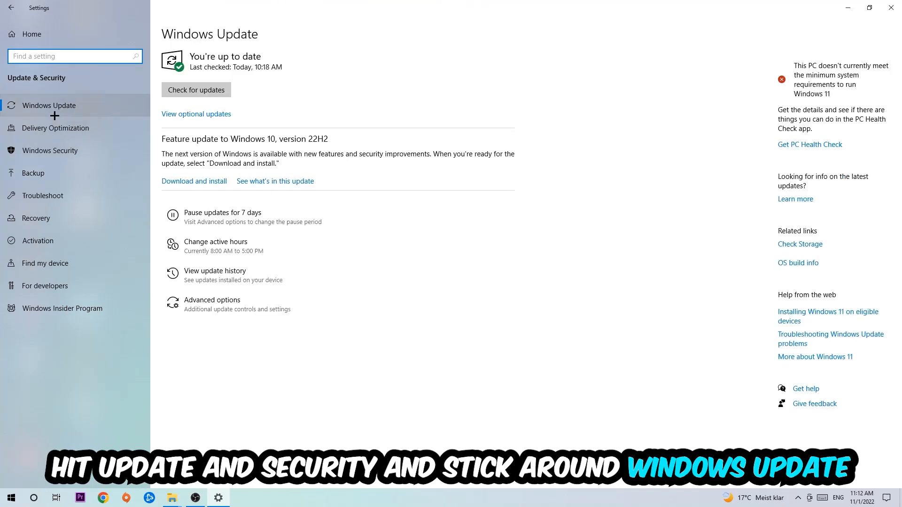
{"action": "mouse_move", "coordinate": [110, 98]}
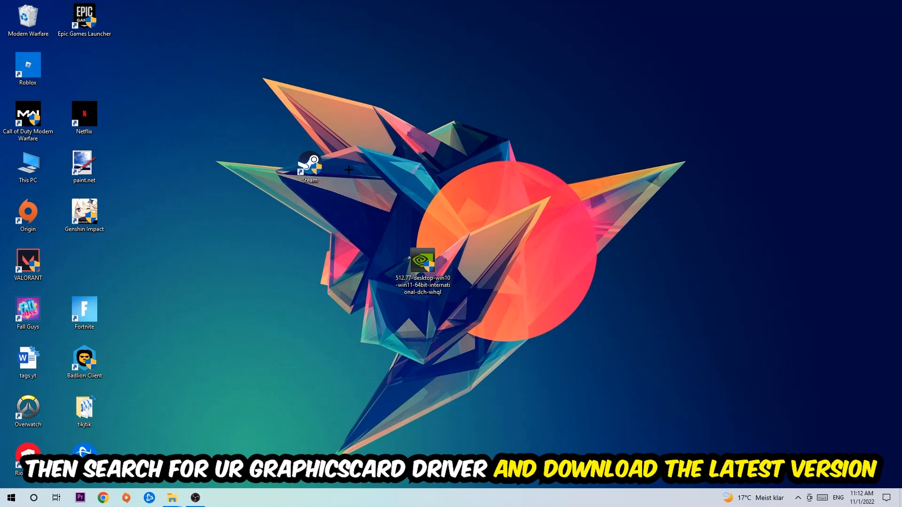
{"action": "mouse_move", "coordinate": [354, 167]}
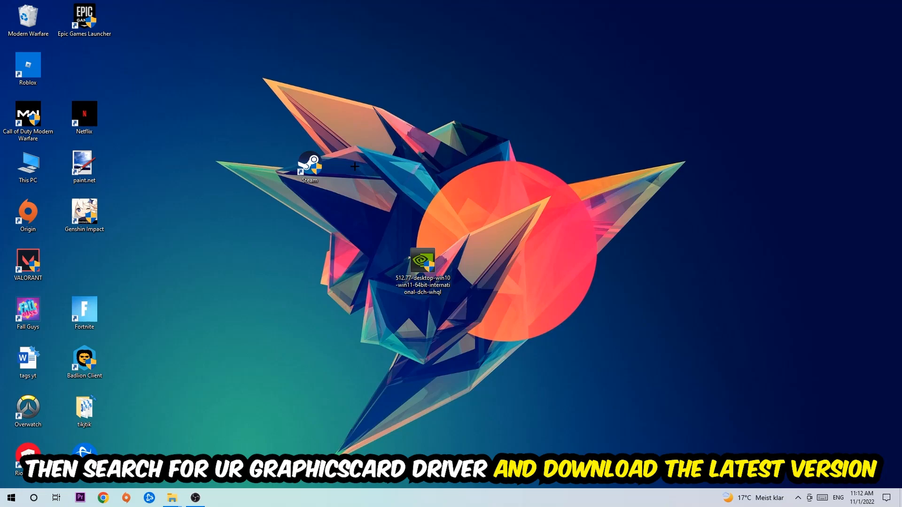